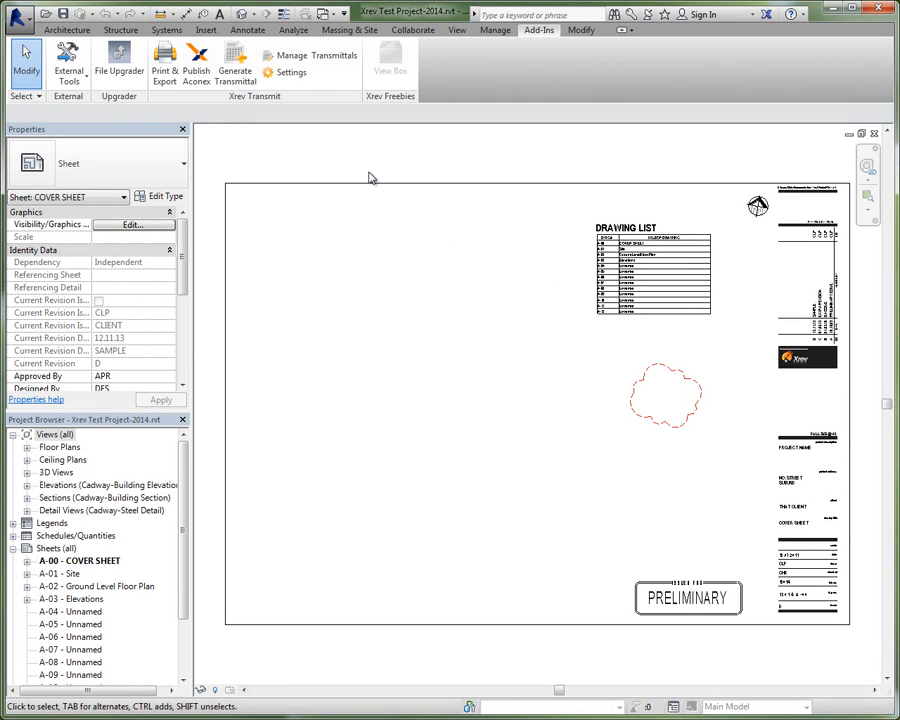
{"action": "mouse_move", "coordinate": [370, 178]}
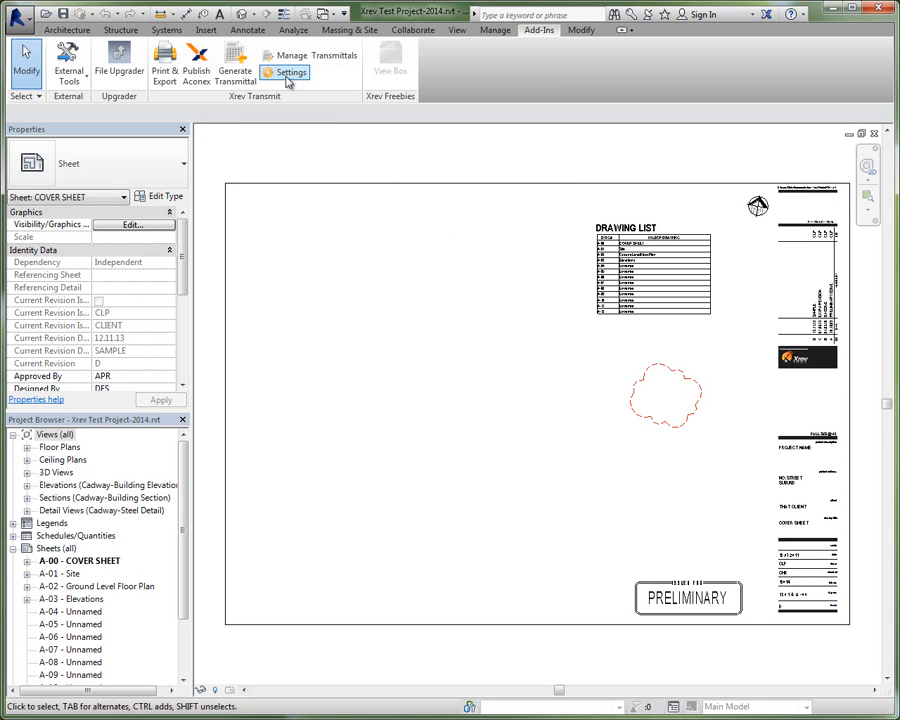
- Open Xrev Transmit Settings, shift the dialog left, and select the Simpsons Default format profile
{"action": "left_click", "coordinate": [285, 72]}
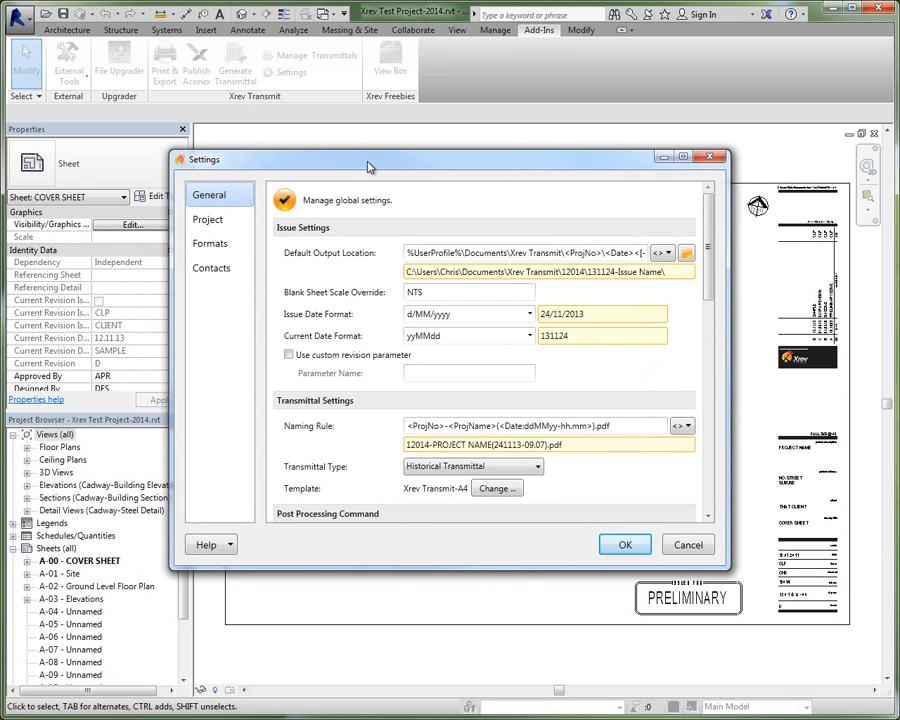
{"action": "left_click_drag", "start_coordinate": [368, 159], "coordinate": [303, 68]}
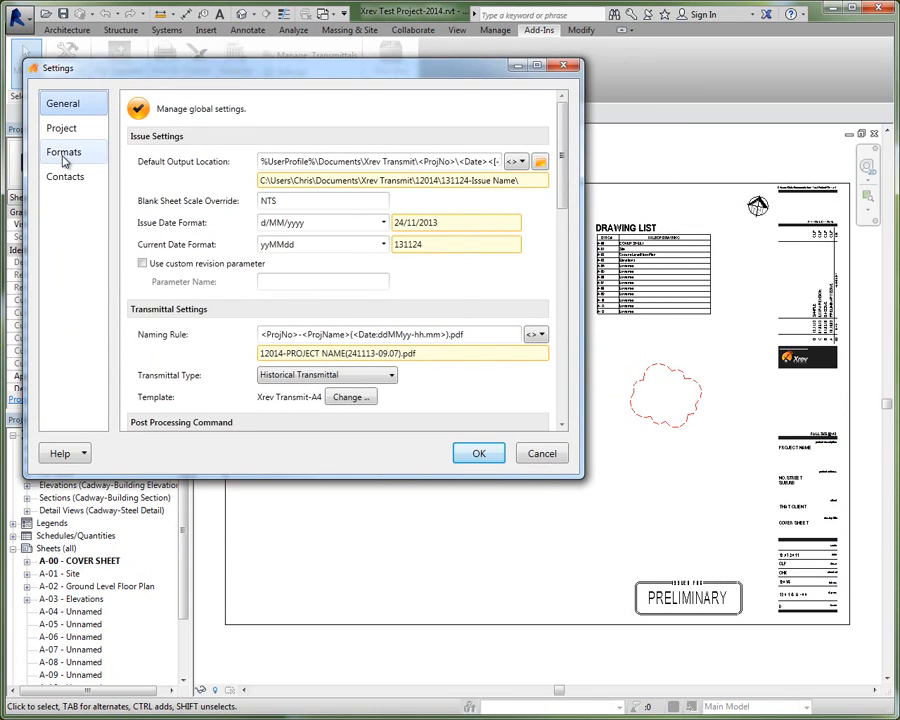
{"action": "left_click", "coordinate": [63, 151]}
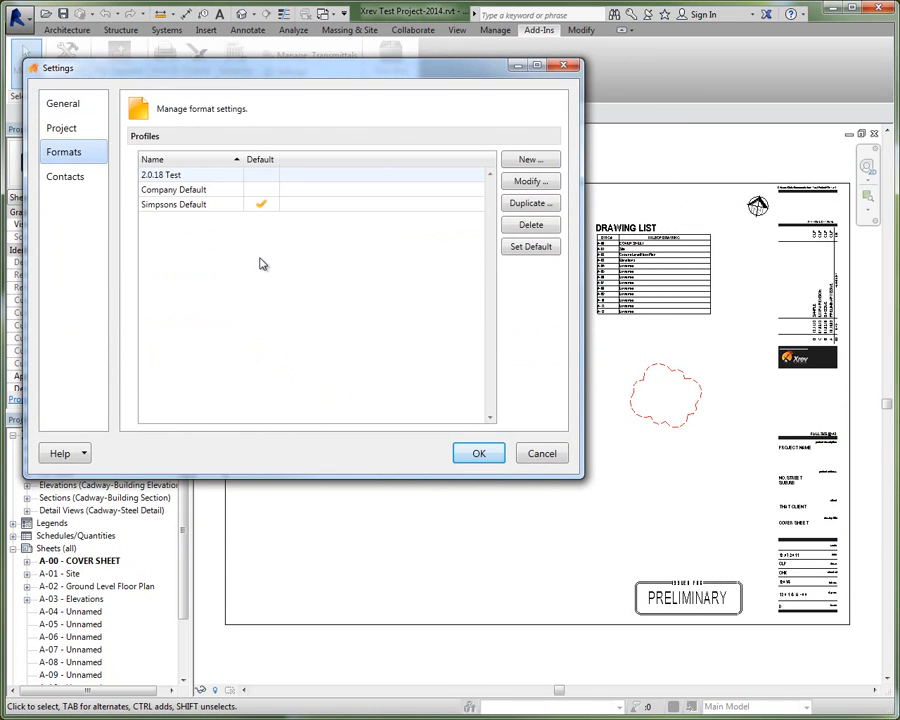
{"action": "left_click", "coordinate": [173, 204]}
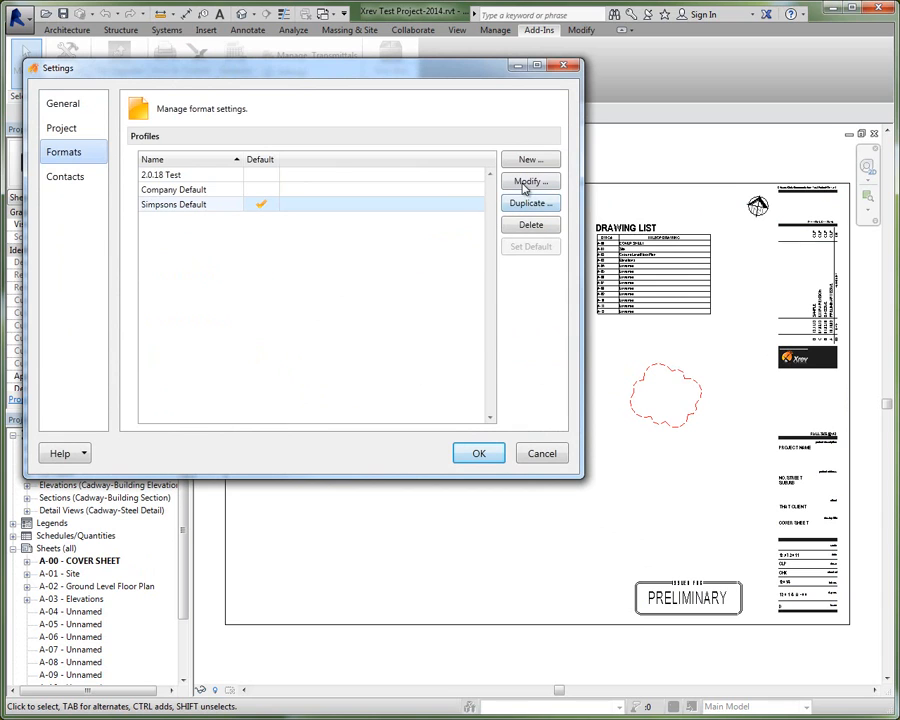
- Modify the Simpsons Default profile and scroll its formats down to the PDF entries
{"action": "left_click", "coordinate": [529, 181]}
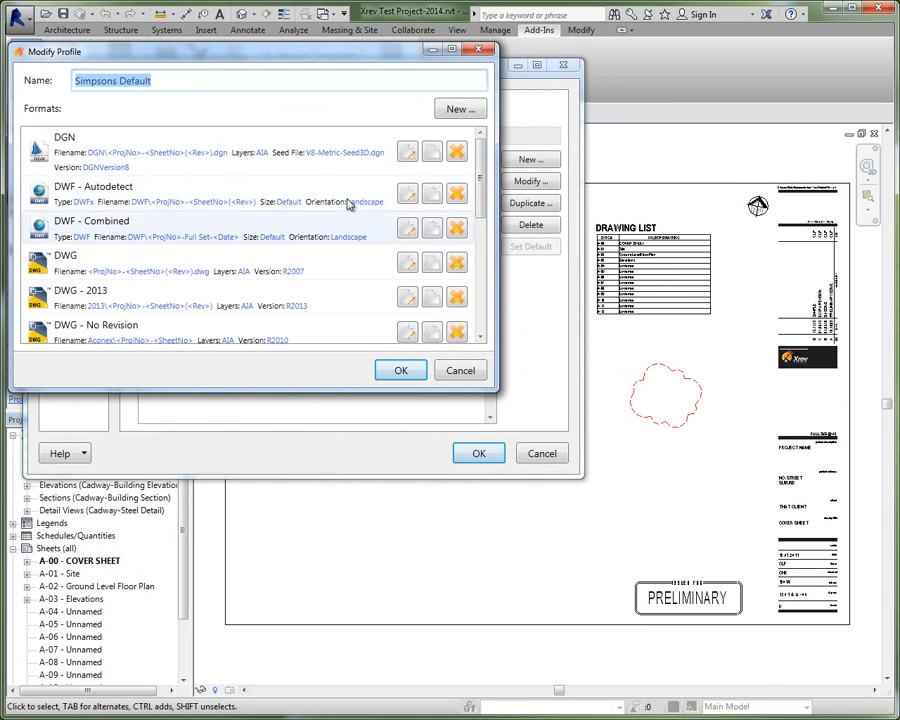
{"action": "scroll", "scroll_direction": "down", "scroll_amount": 3}
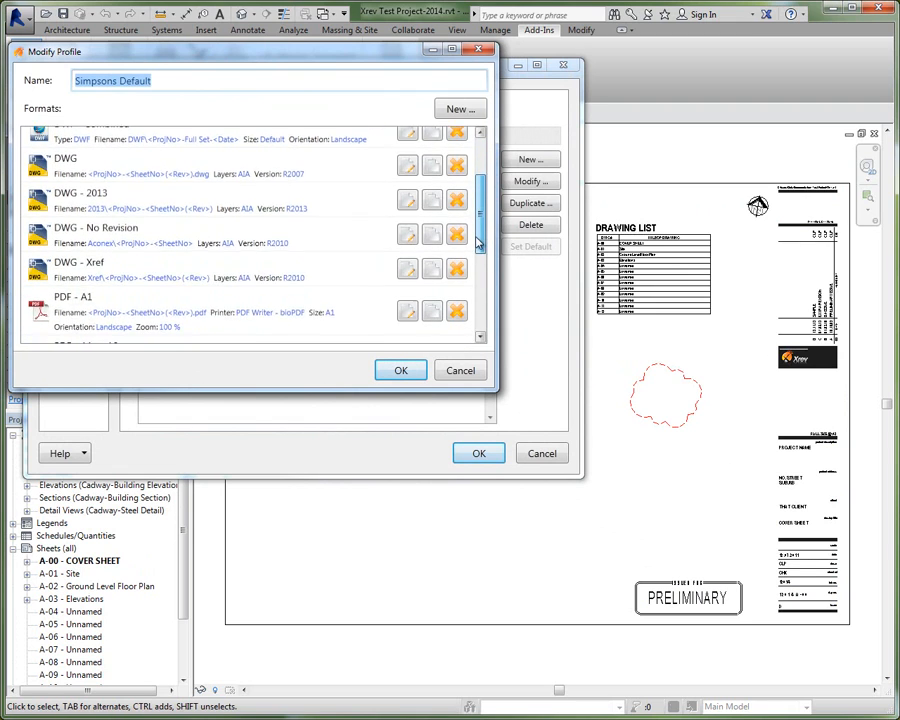
{"action": "scroll", "scroll_direction": "down", "scroll_amount": 3}
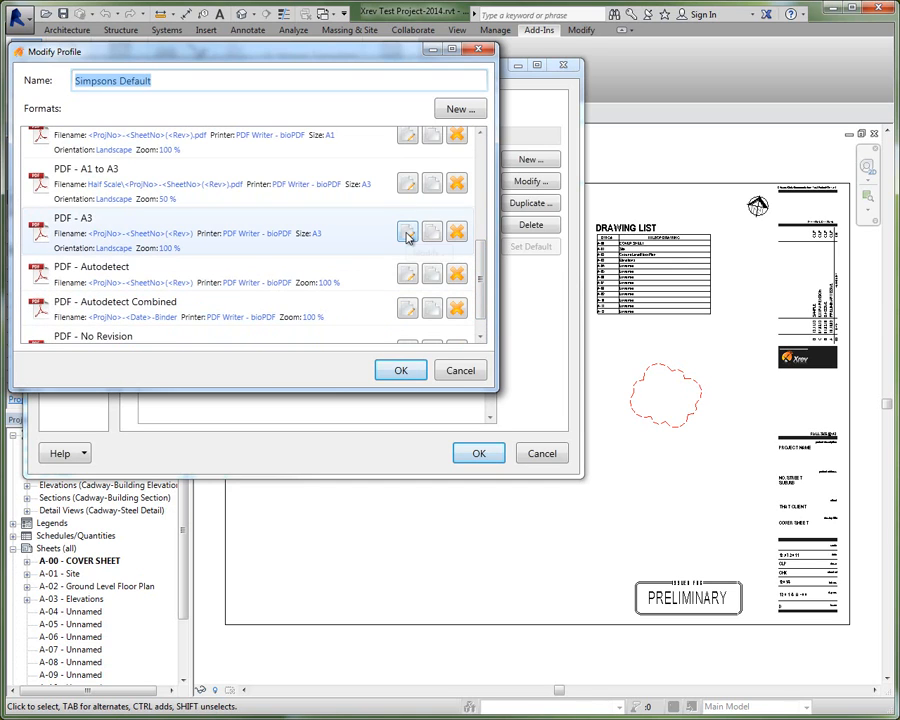
- Edit the PDF - A3 format and select a token in its Naming Rule field
{"action": "left_click", "coordinate": [407, 232]}
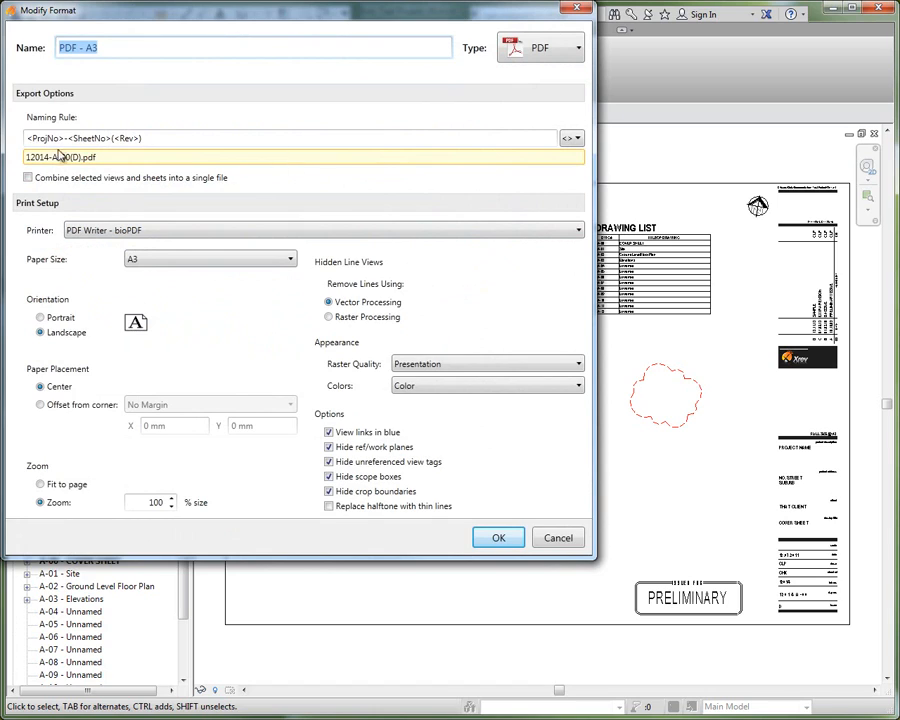
{"action": "left_click", "coordinate": [290, 138]}
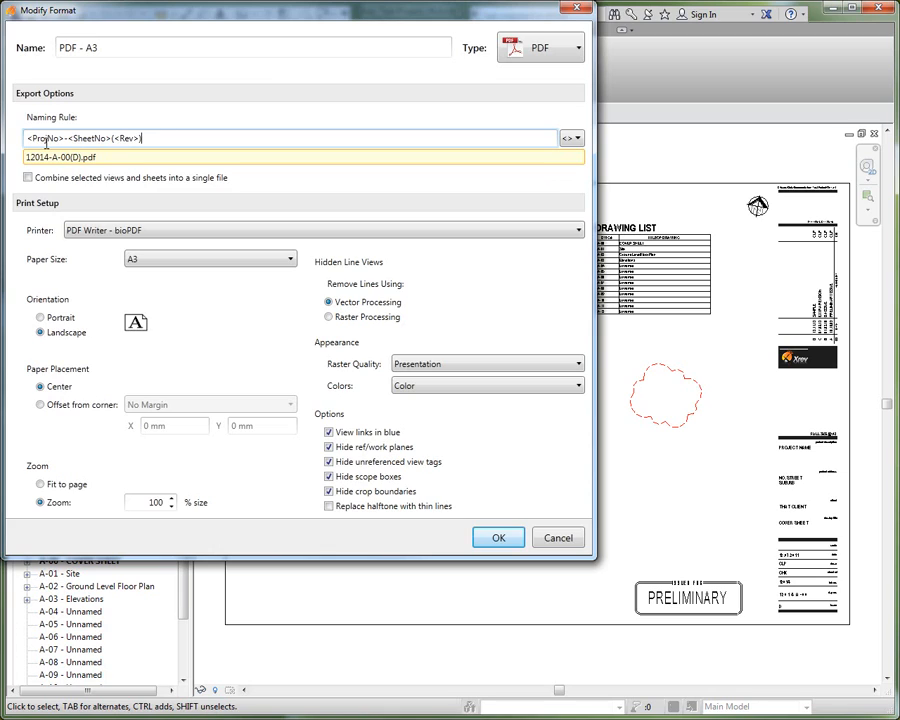
{"action": "double_click", "coordinate": [43, 138]}
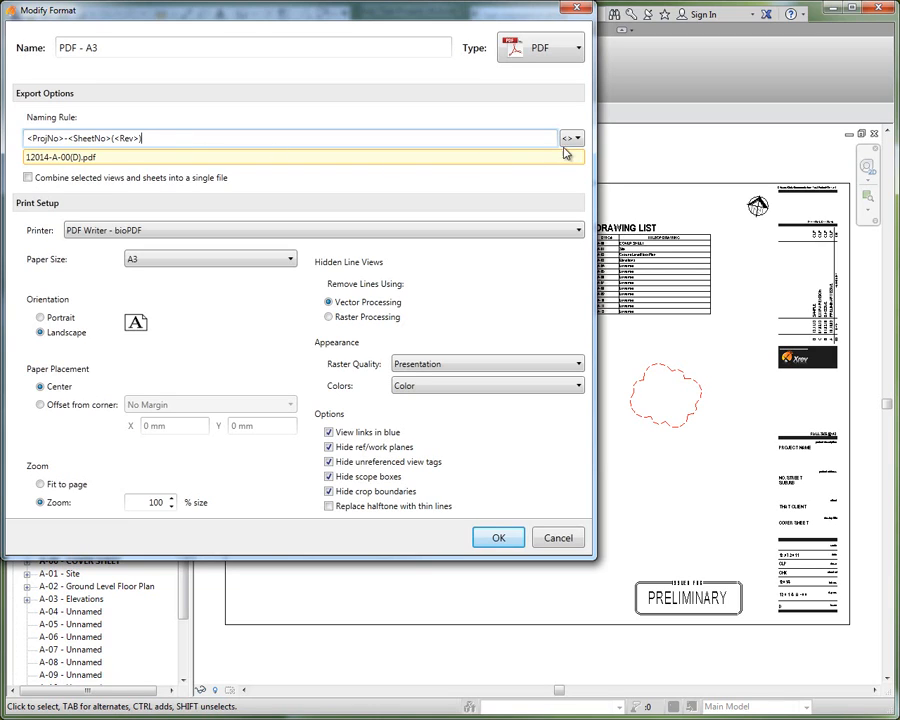
{"action": "left_click", "coordinate": [571, 138]}
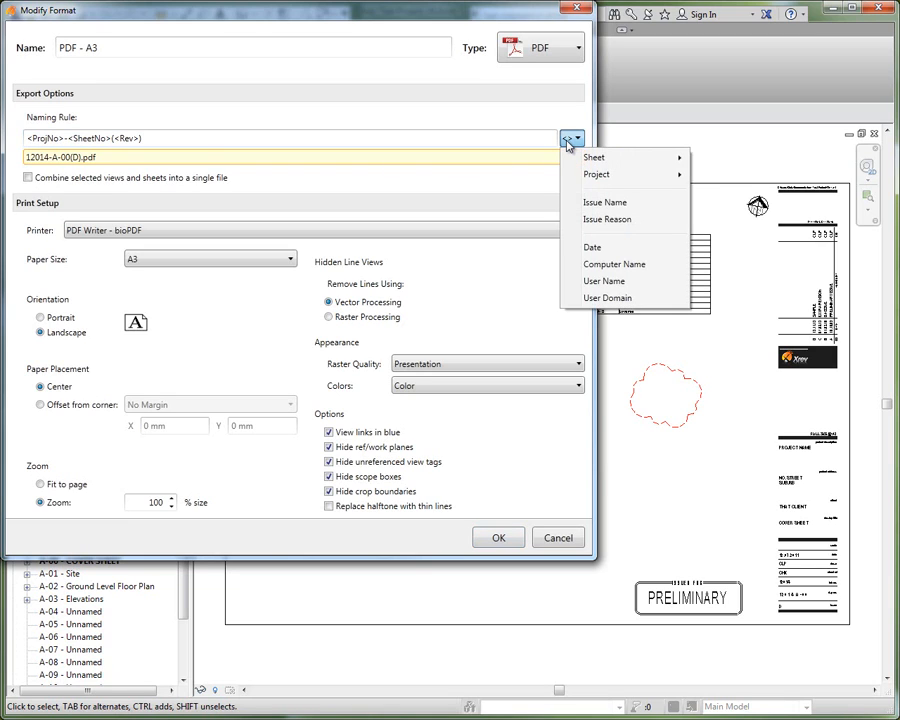
{"action": "mouse_move", "coordinate": [595, 157]}
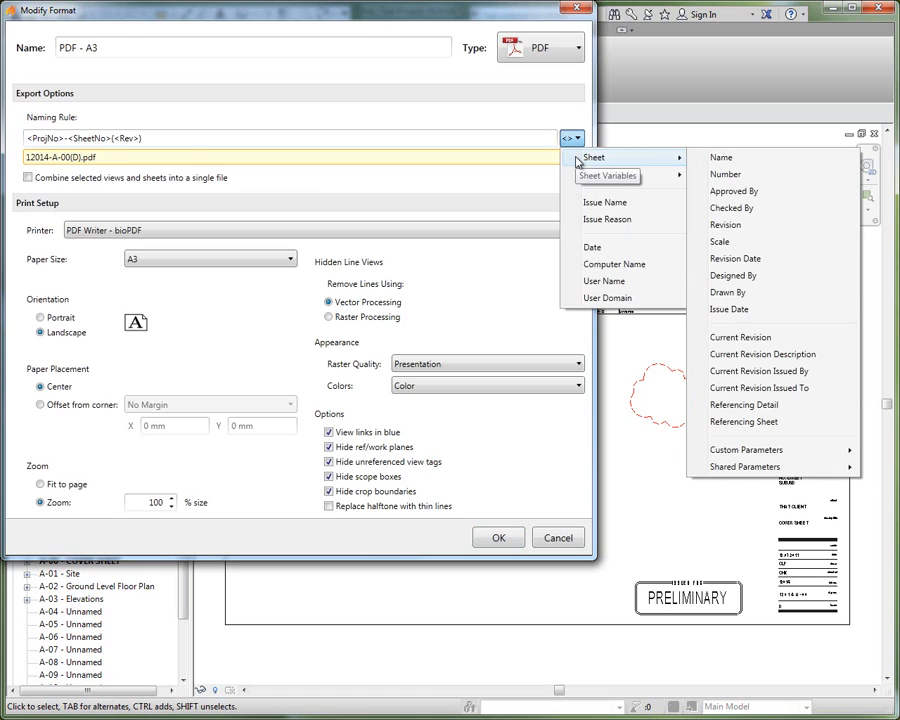
{"action": "mouse_move", "coordinate": [745, 337]}
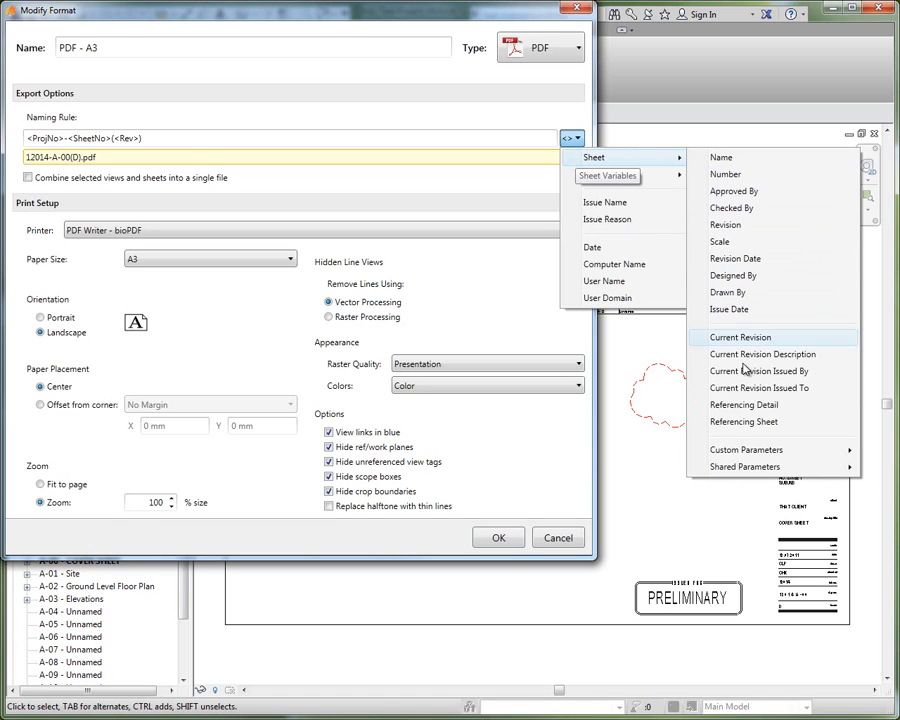
{"action": "mouse_move", "coordinate": [745, 449]}
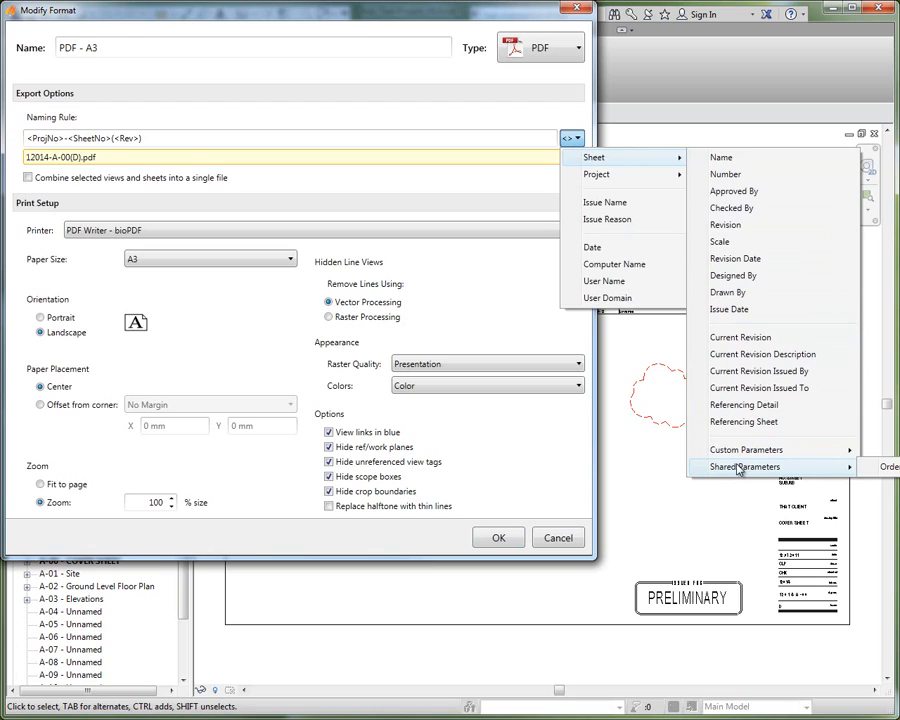
{"action": "mouse_move", "coordinate": [596, 174]}
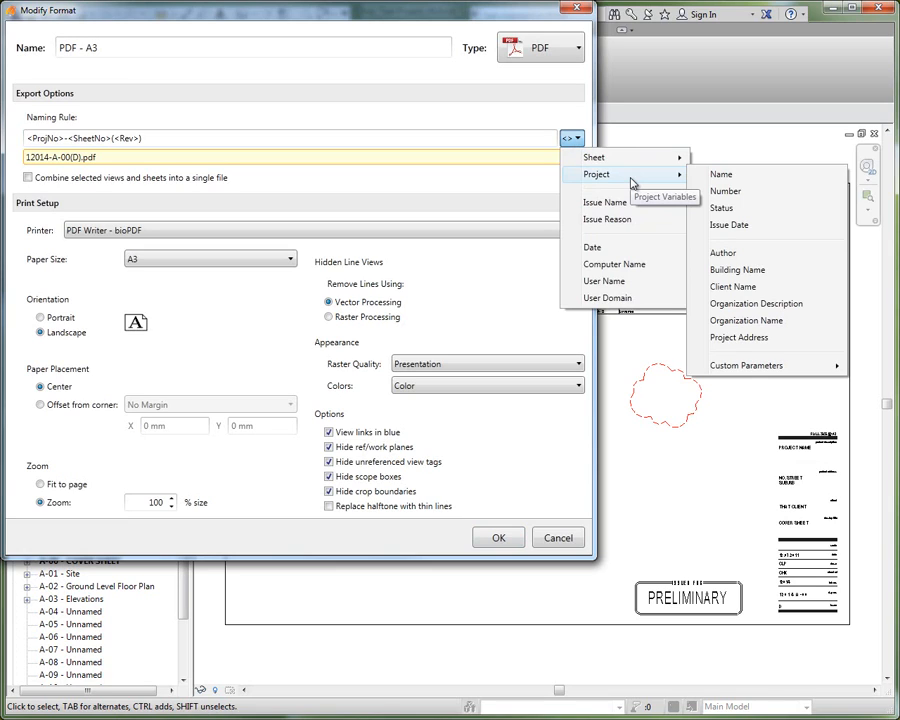
{"action": "mouse_move", "coordinate": [727, 191]}
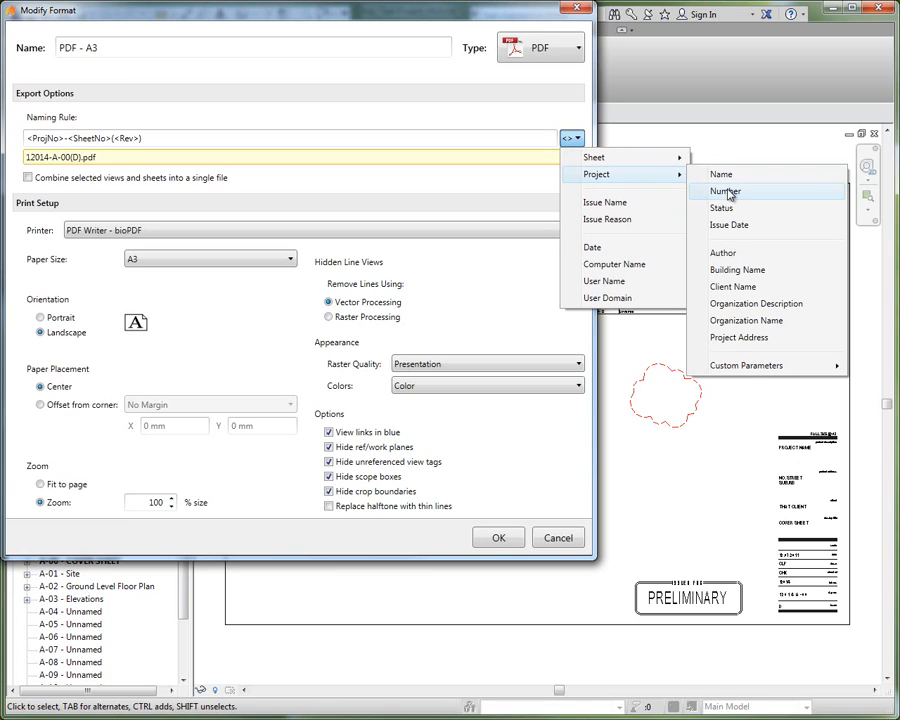
{"action": "mouse_move", "coordinate": [745, 365]}
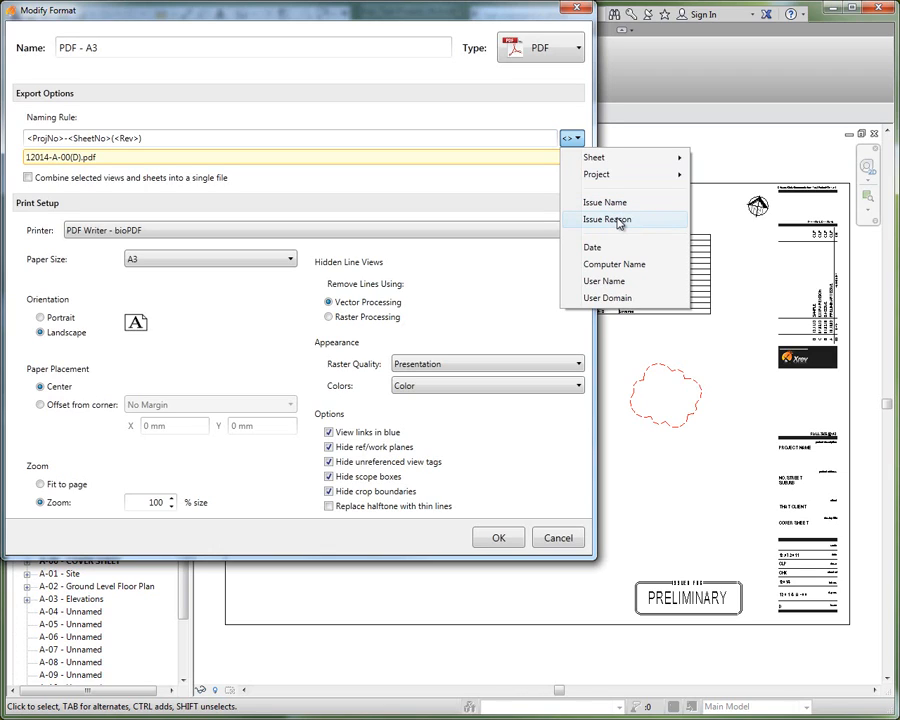
{"action": "mouse_move", "coordinate": [604, 250]}
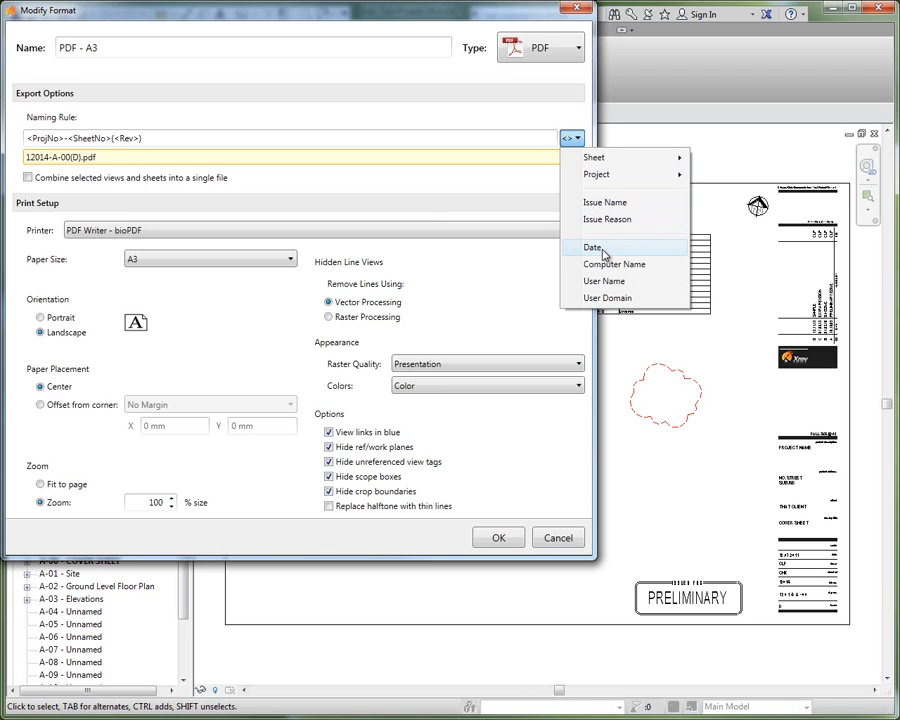
{"action": "mouse_move", "coordinate": [614, 264]}
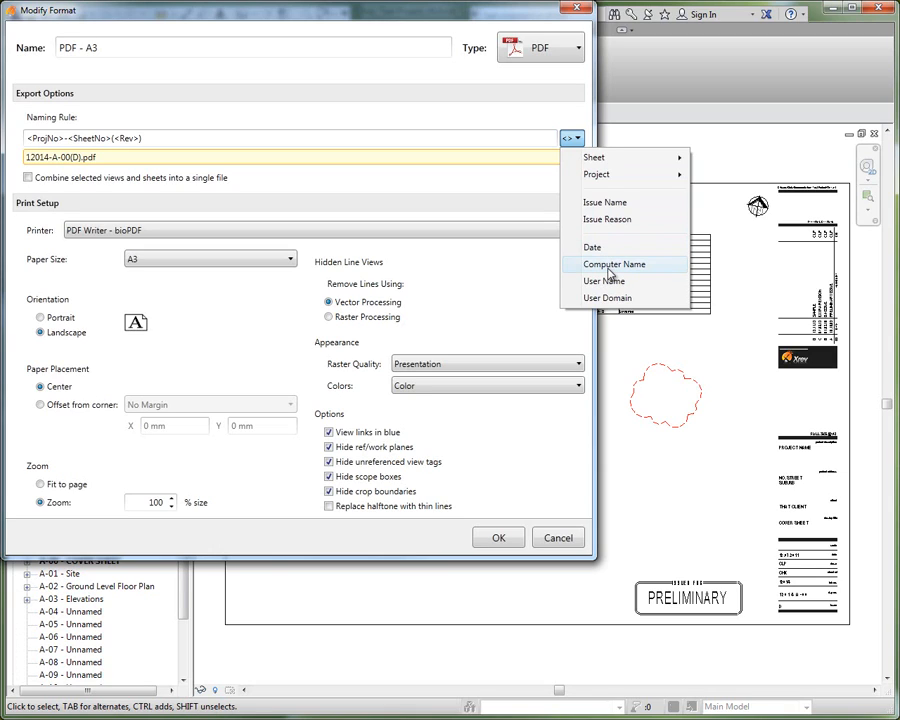
{"action": "mouse_move", "coordinate": [620, 298]}
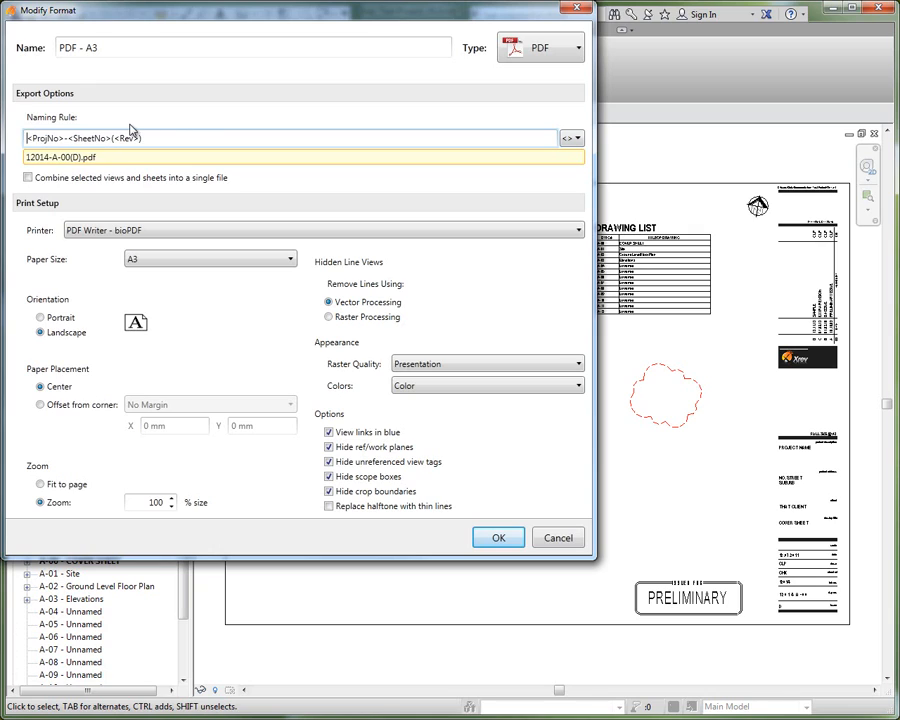
{"action": "type", "text": "%Userpfo"}
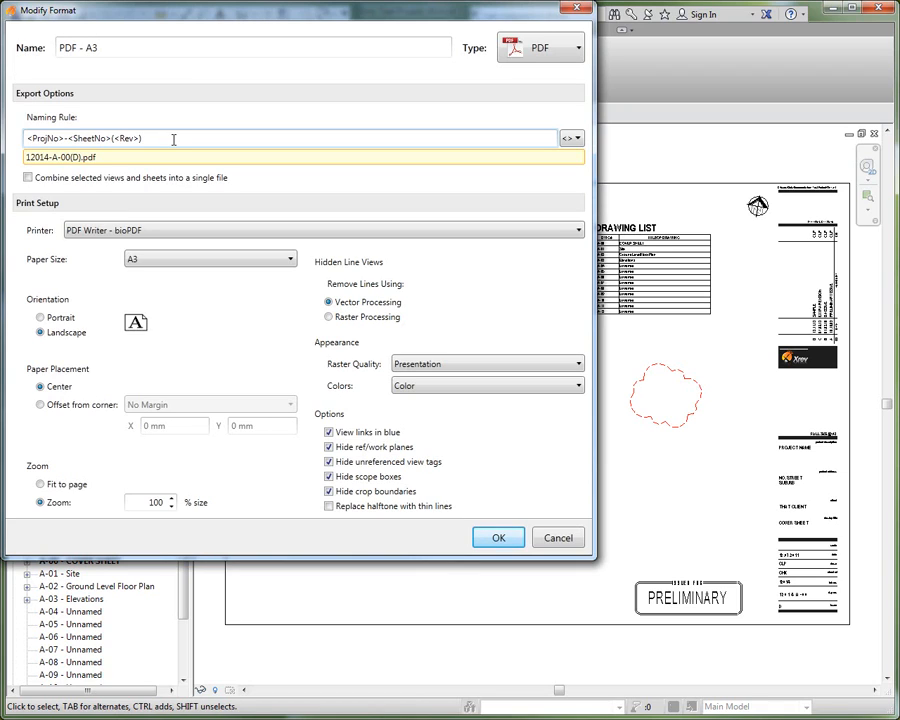
- Place the cursor in the naming rule's (<Rev>) revision text
{"action": "left_click", "coordinate": [160, 138]}
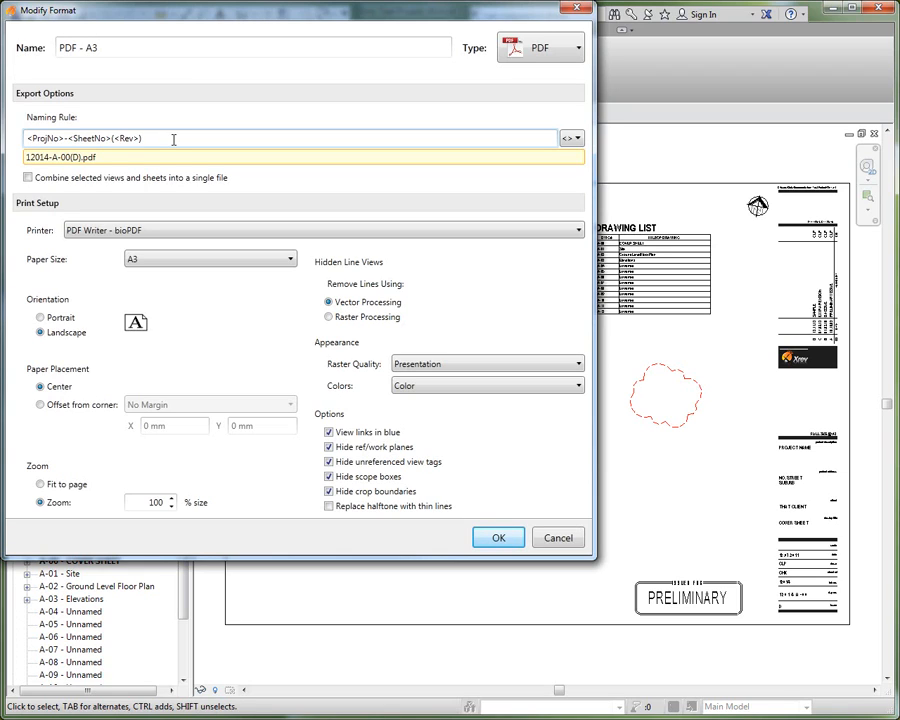
{"action": "mouse_move", "coordinate": [371, 179]}
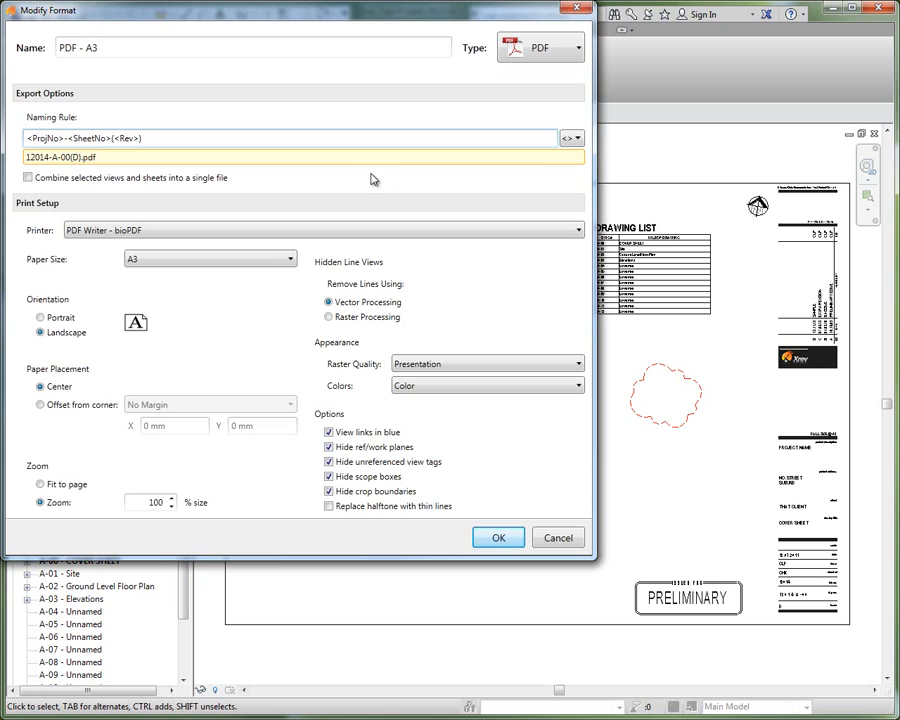
{"action": "mouse_move", "coordinate": [126, 120]}
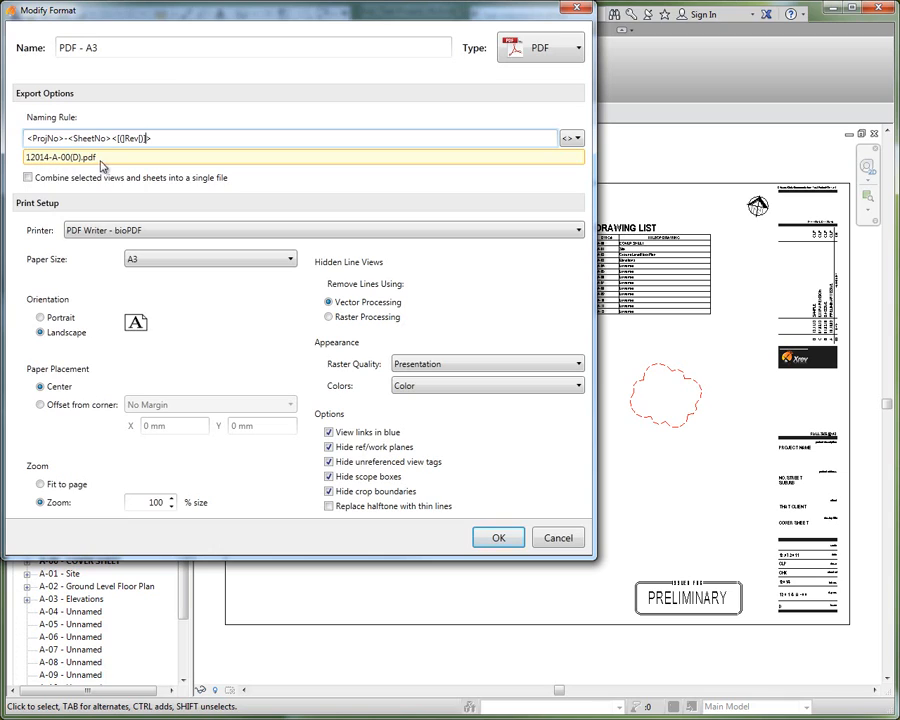
{"action": "mouse_move", "coordinate": [116, 167]}
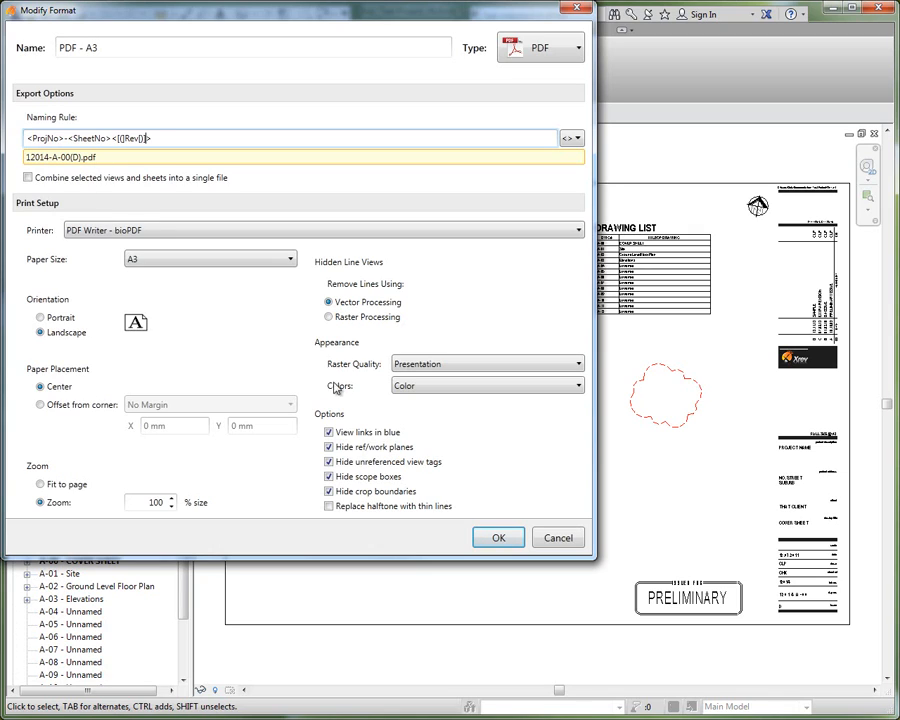
{"action": "mouse_move", "coordinate": [343, 365]}
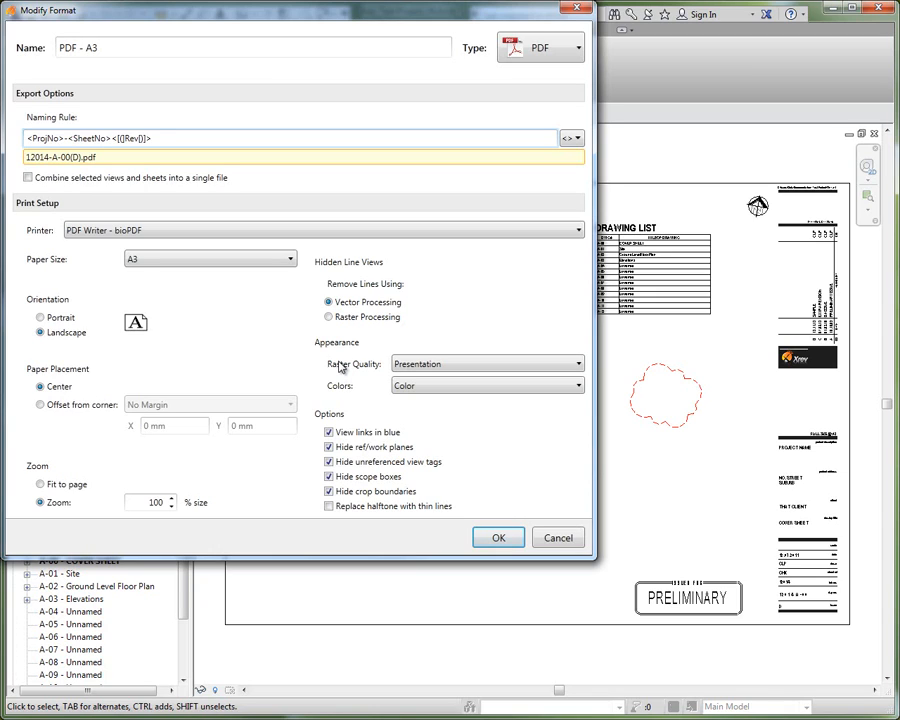
{"action": "mouse_move", "coordinate": [191, 151]}
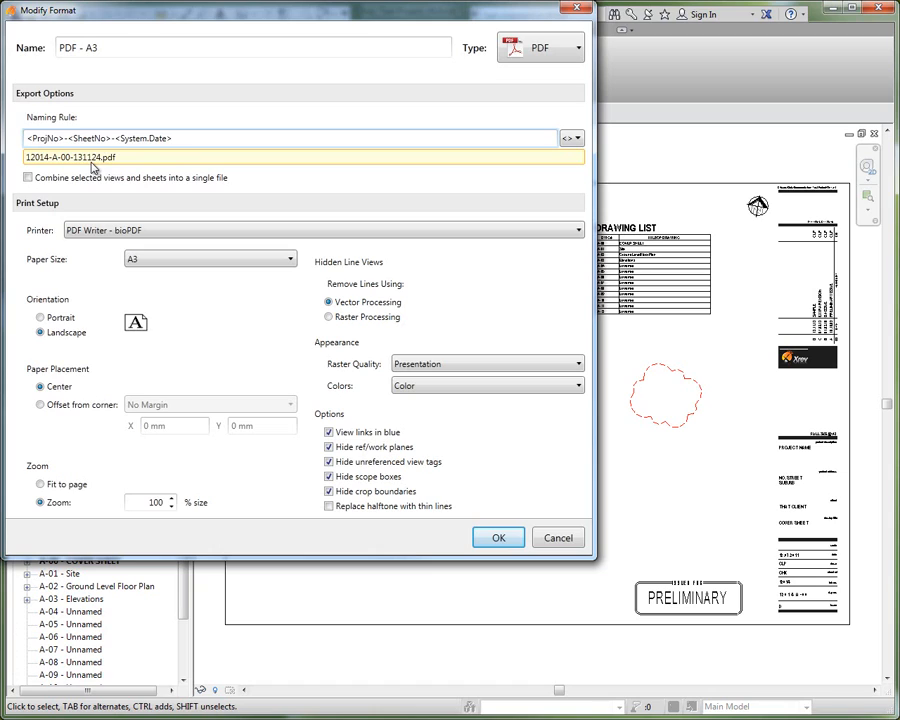
{"action": "mouse_move", "coordinate": [342, 177]}
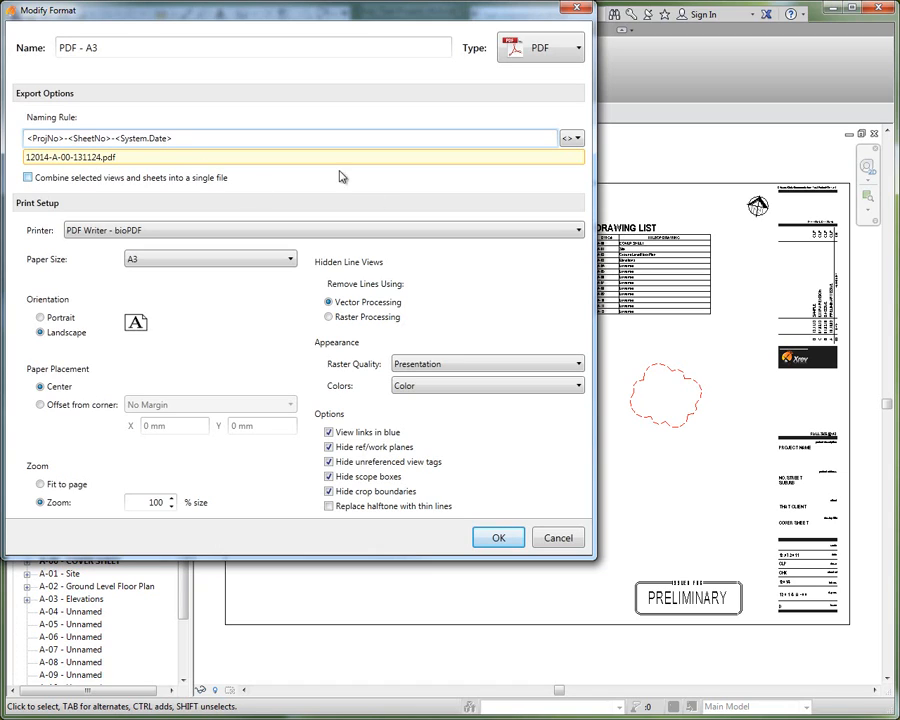
{"action": "mouse_move", "coordinate": [273, 300]}
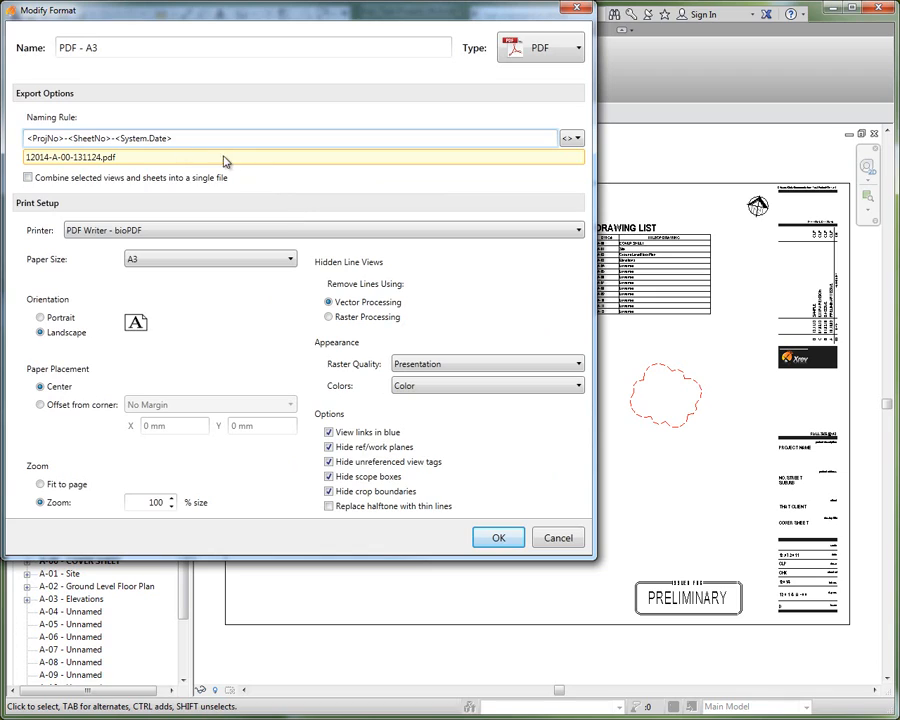
- Add the yy.MM.dd format to <System.Date>, previewing 12014-A-00-13.11.24.pdf
{"action": "left_click", "coordinate": [210, 259]}
{"action": "type", "text": ":yy"}
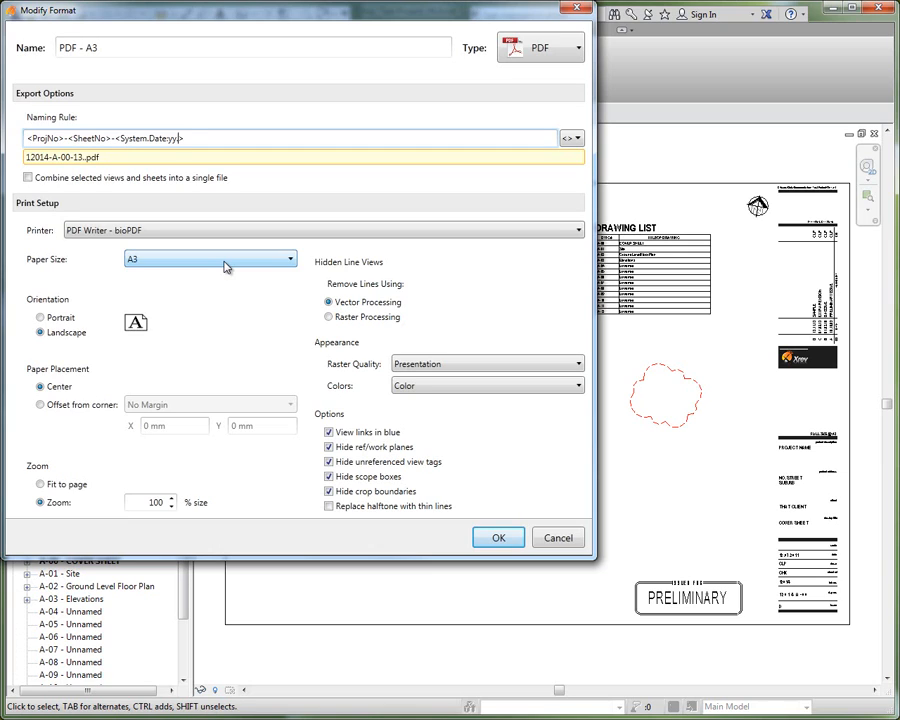
{"action": "type", "text": ".MM.dd"}
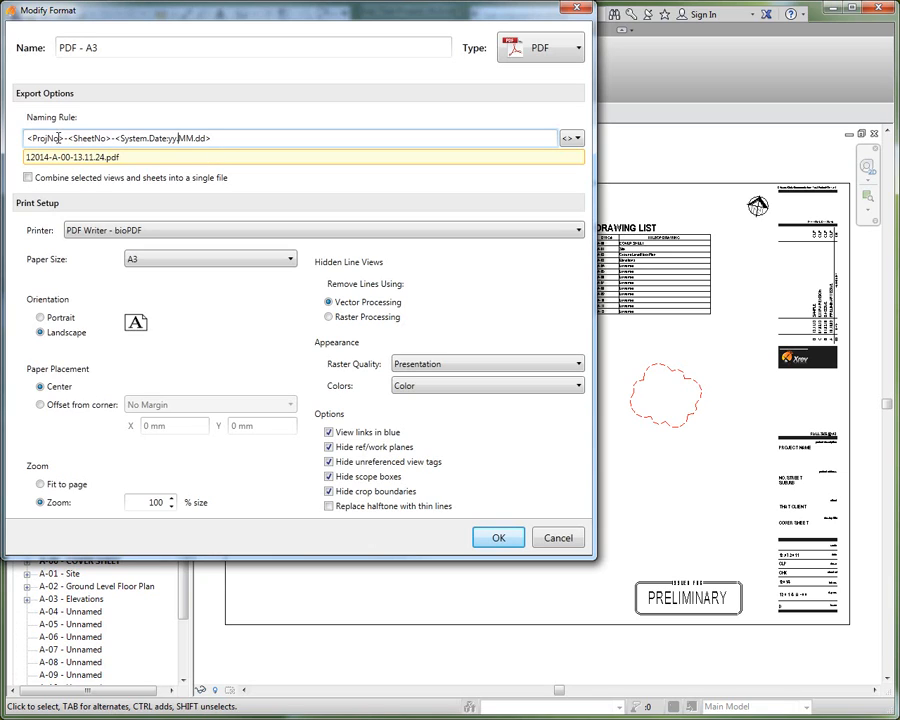
{"action": "mouse_move", "coordinate": [49, 167]}
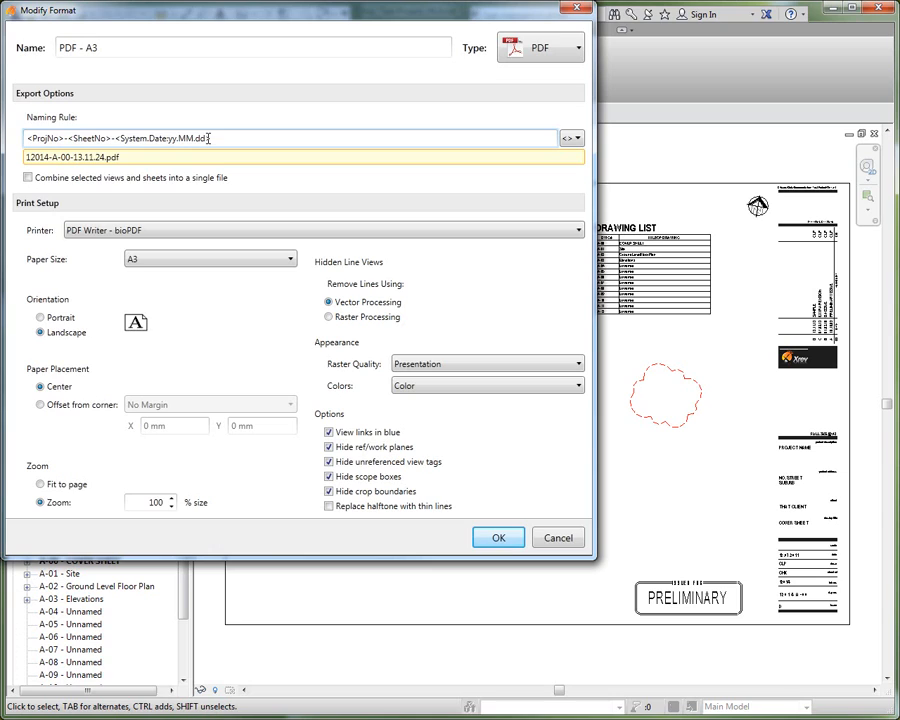
- Select the Rev token in the naming rule to add a width of 5
{"action": "double_click", "coordinate": [163, 138]}
{"action": "type", "text": "[(Rev,5)]"}
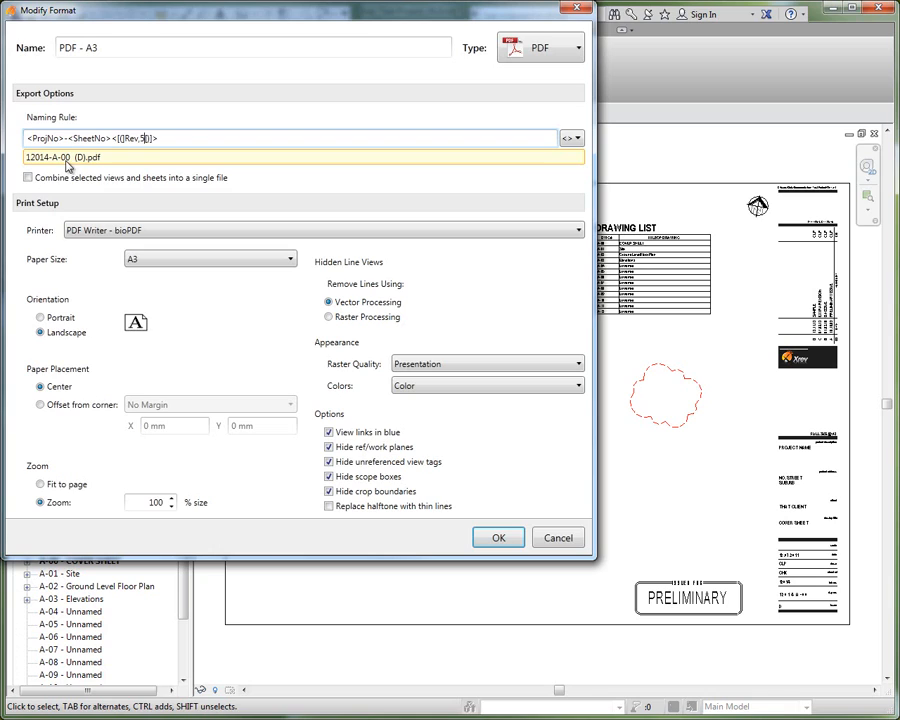
{"action": "mouse_move", "coordinate": [88, 172]}
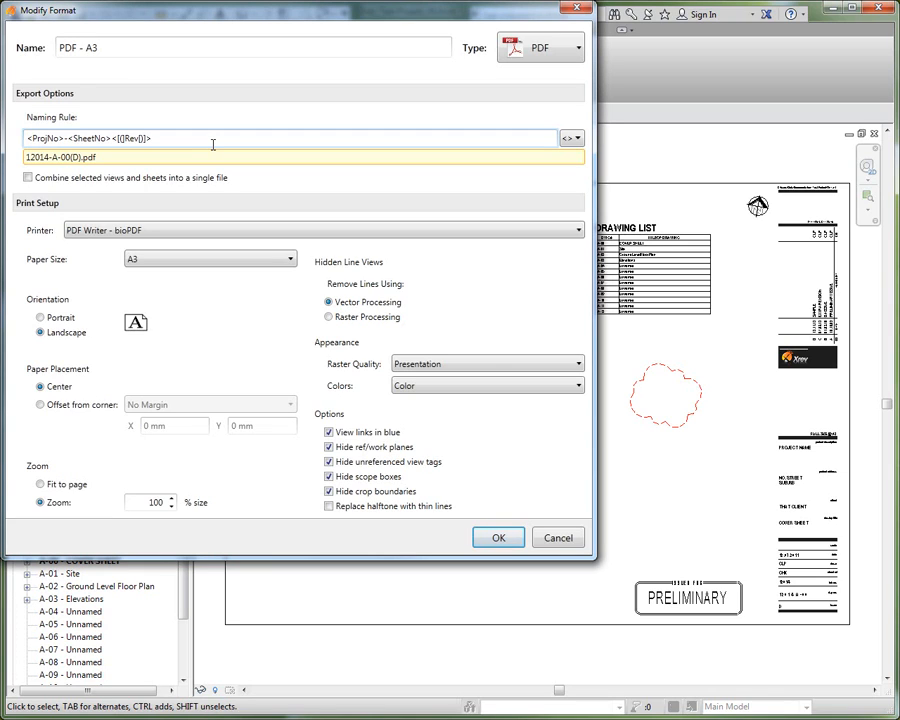
- Prefix the naming rule with <Discipline?>\, previewing Architectural\12014-A-00(D).pdf
{"action": "type", "text": "Discipline>"}
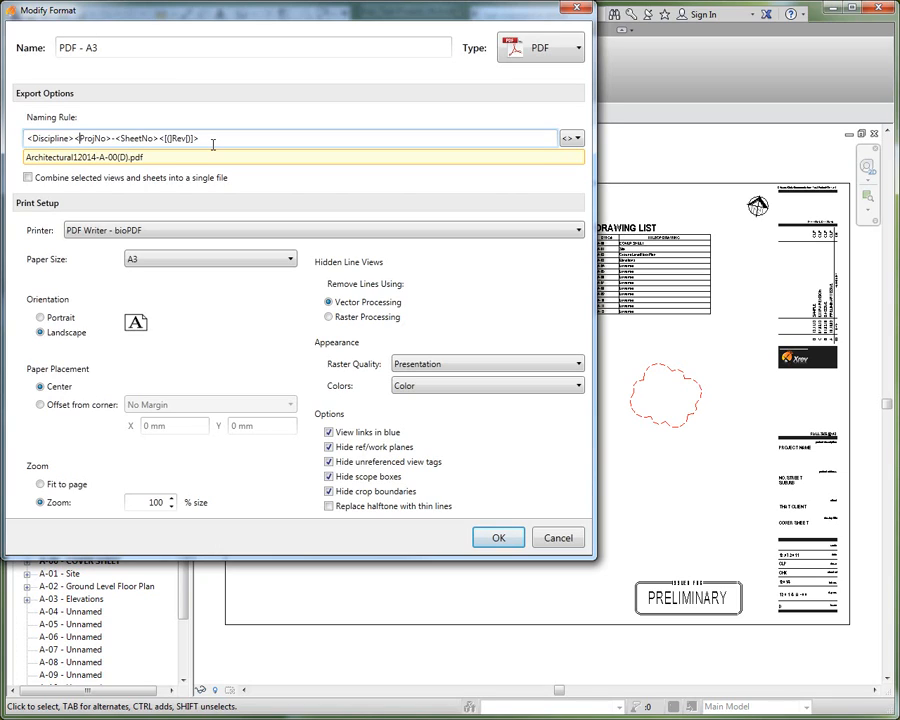
{"action": "type", "text": "\\"}
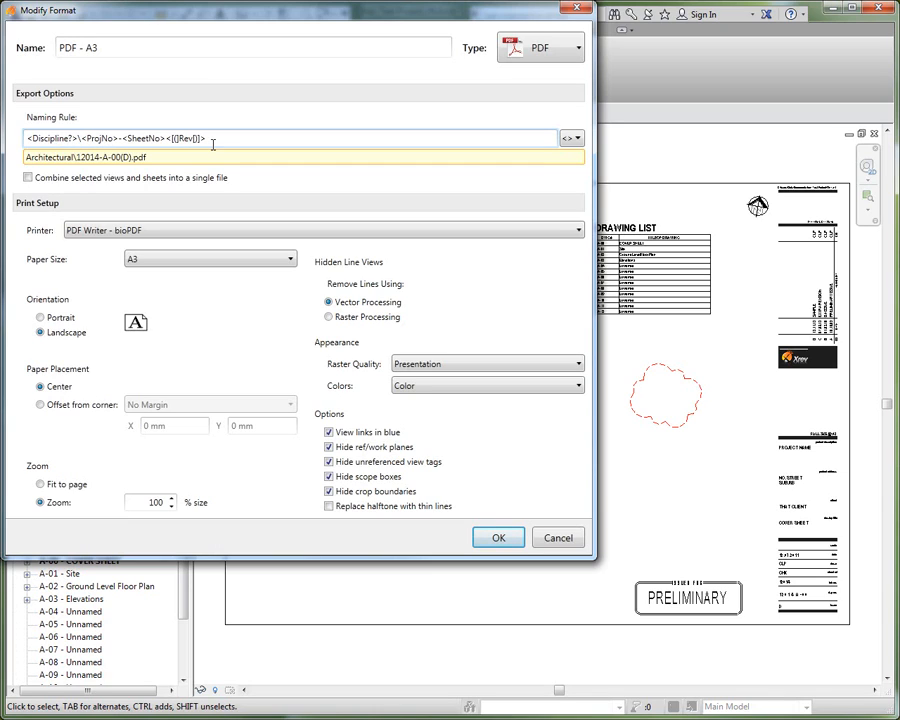
{"action": "mouse_move", "coordinate": [211, 123]}
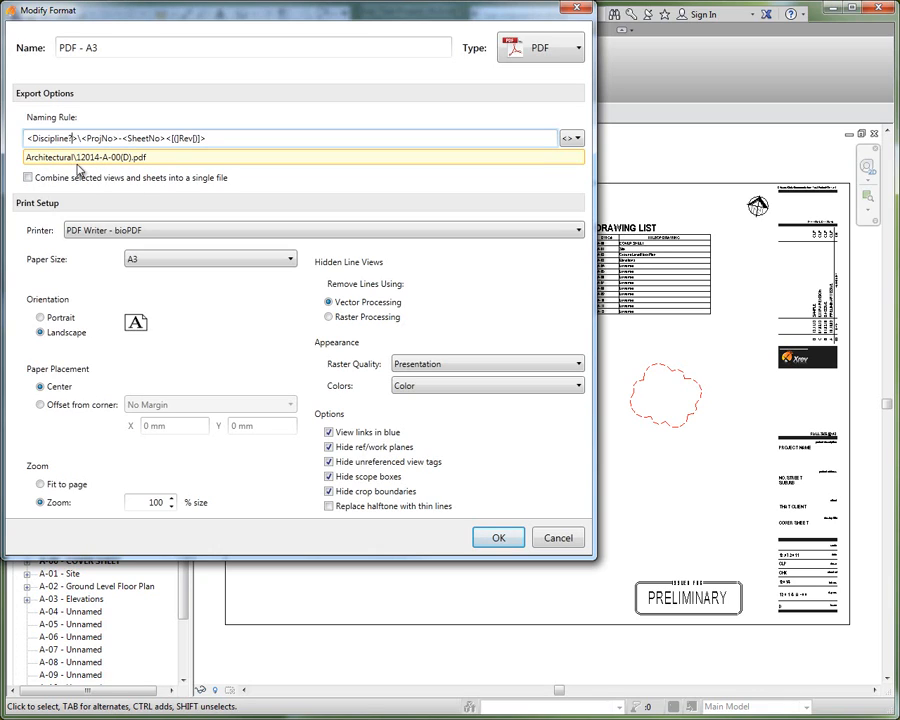
{"action": "left_click", "coordinate": [28, 177]}
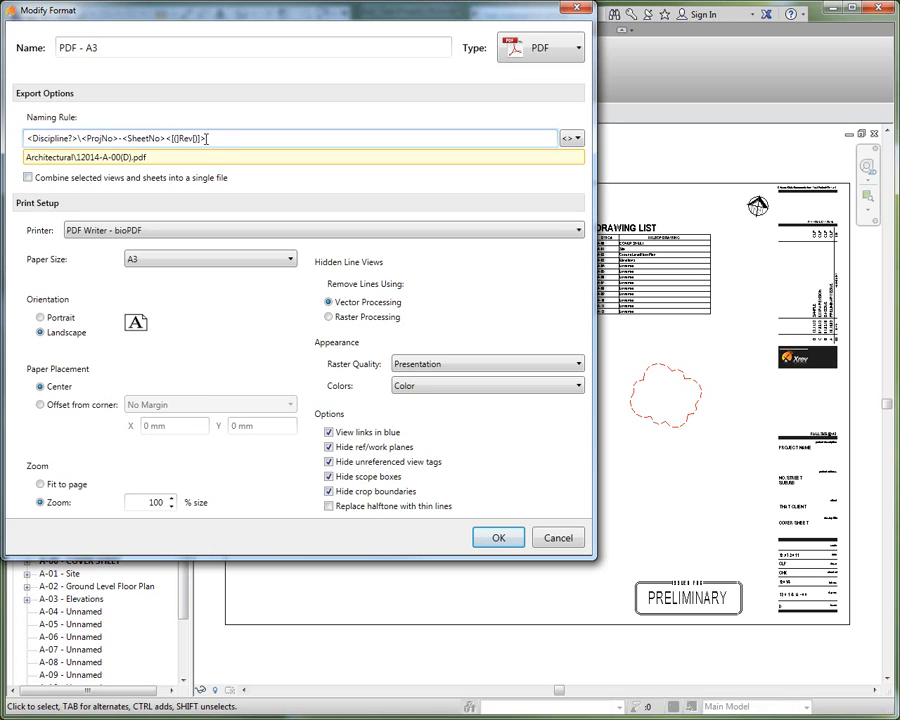
{"action": "mouse_move", "coordinate": [253, 154]}
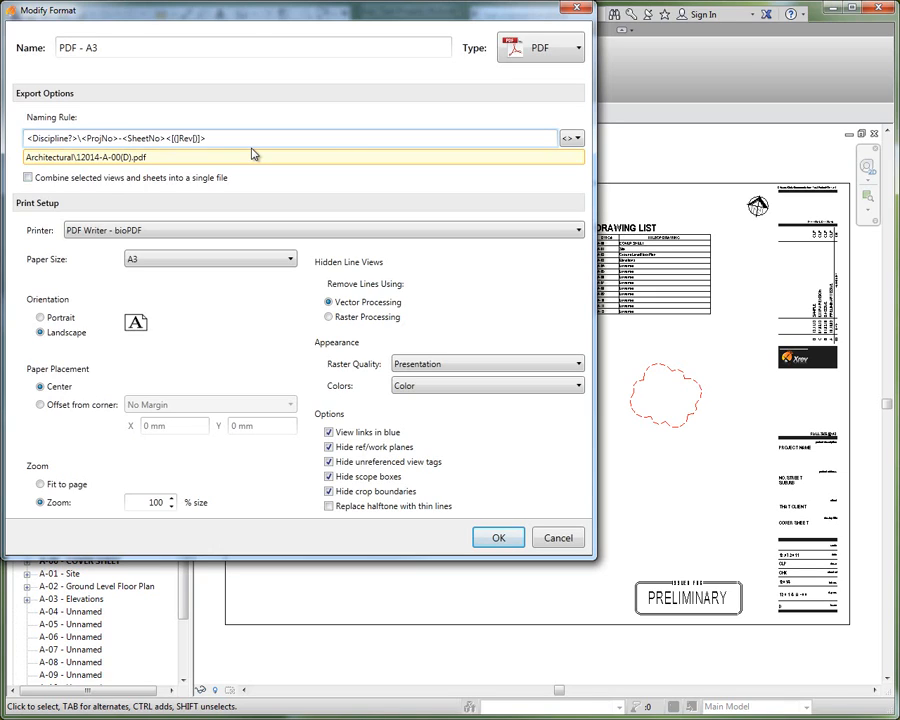
- Append the default '=-Not For Issue' inside the Rev token, then select that token
{"action": "left_click", "coordinate": [190, 138]}
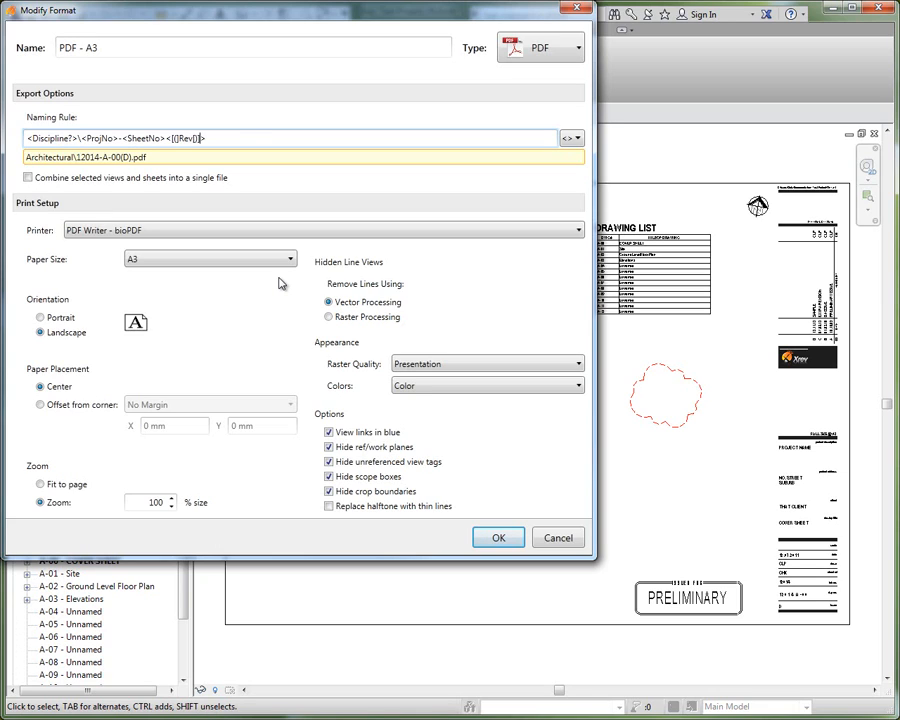
{"action": "type", "text": "=-Not For Issue"}
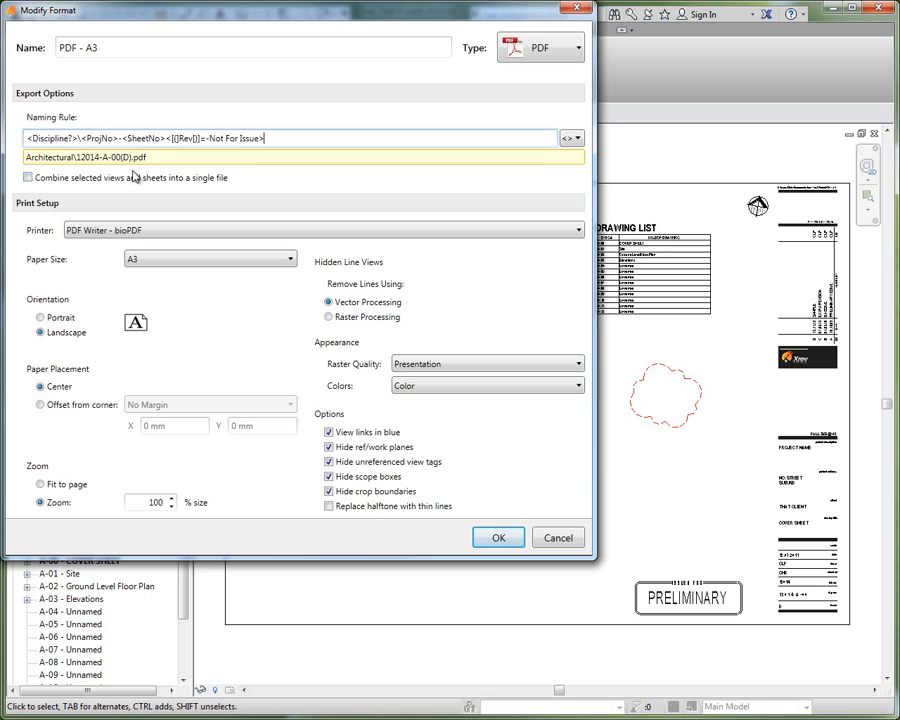
{"action": "mouse_move", "coordinate": [130, 157]}
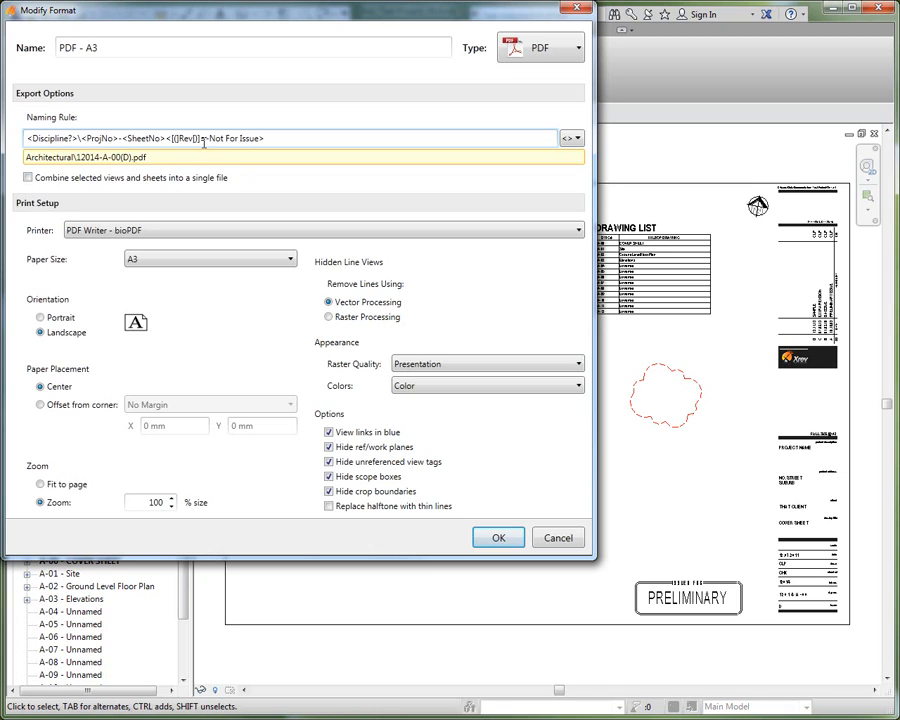
{"action": "double_click", "coordinate": [233, 138]}
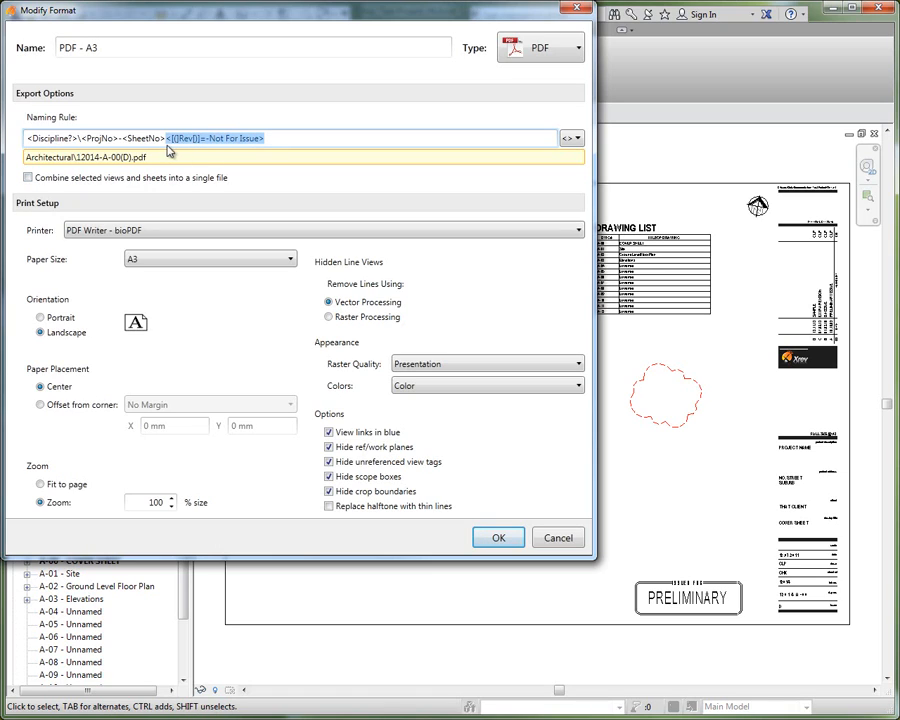
{"action": "mouse_move", "coordinate": [205, 165]}
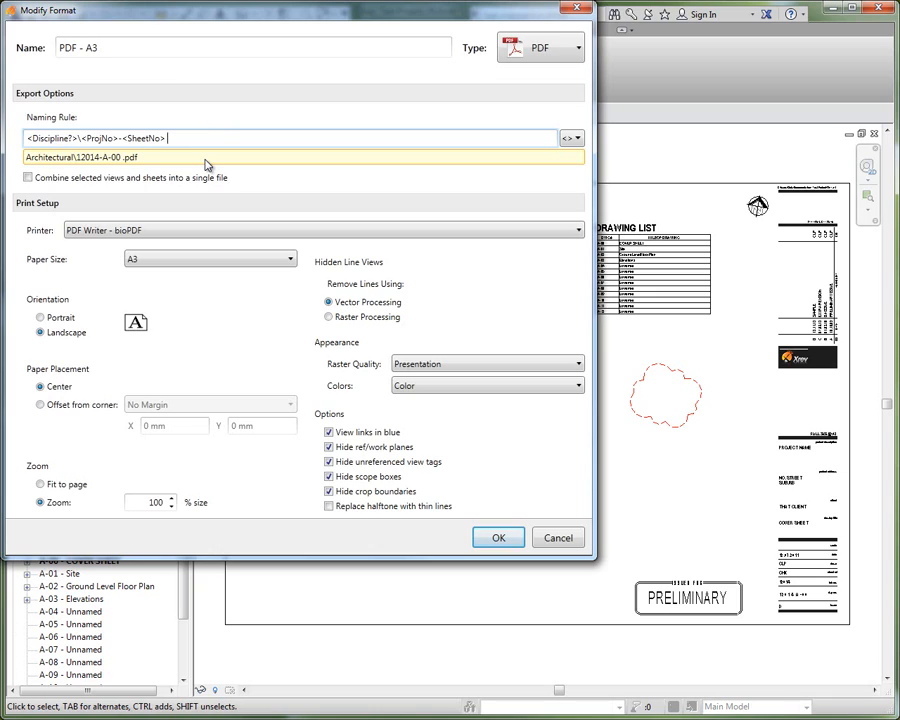
- Change the rule's ending to <Name> or <Sheet.Name>, previewing COVER SHEET or COVER SHEET
{"action": "type", "text": "<ProjectName>"}
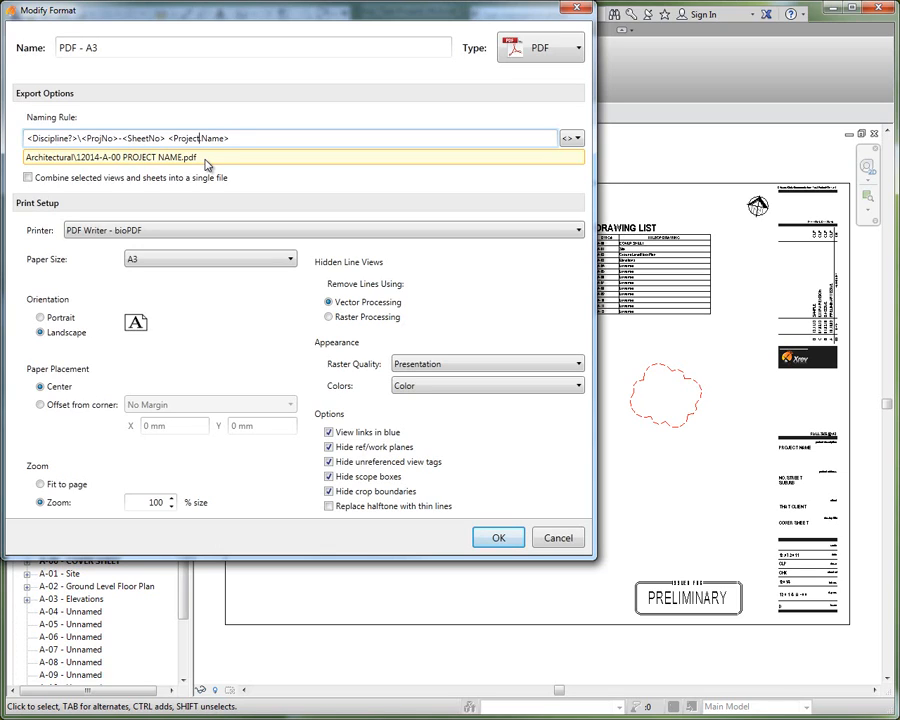
{"action": "double_click", "coordinate": [184, 138]}
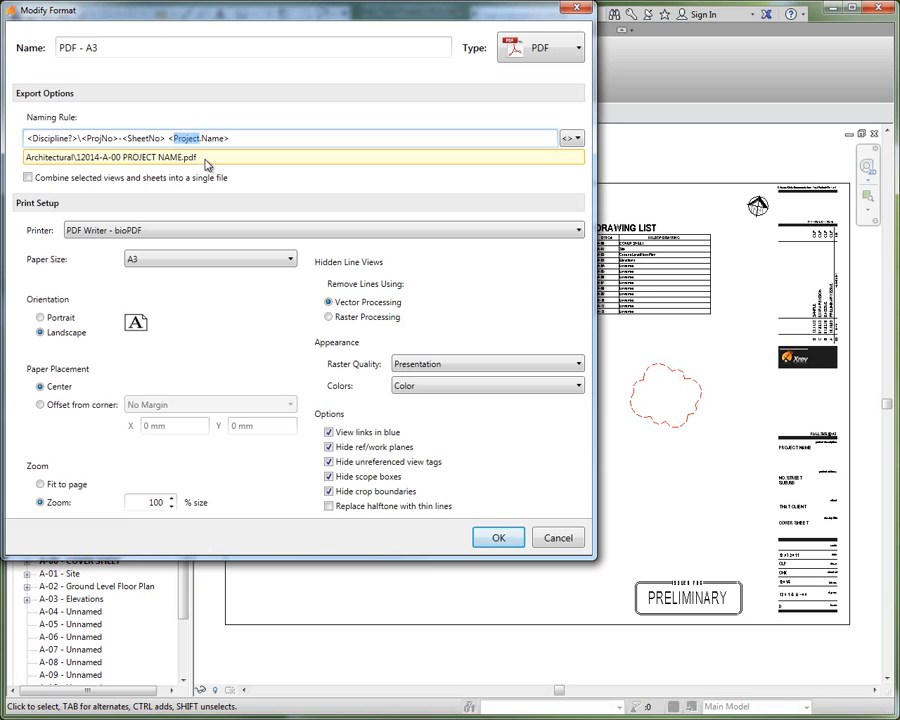
{"action": "type", "text": "or"}
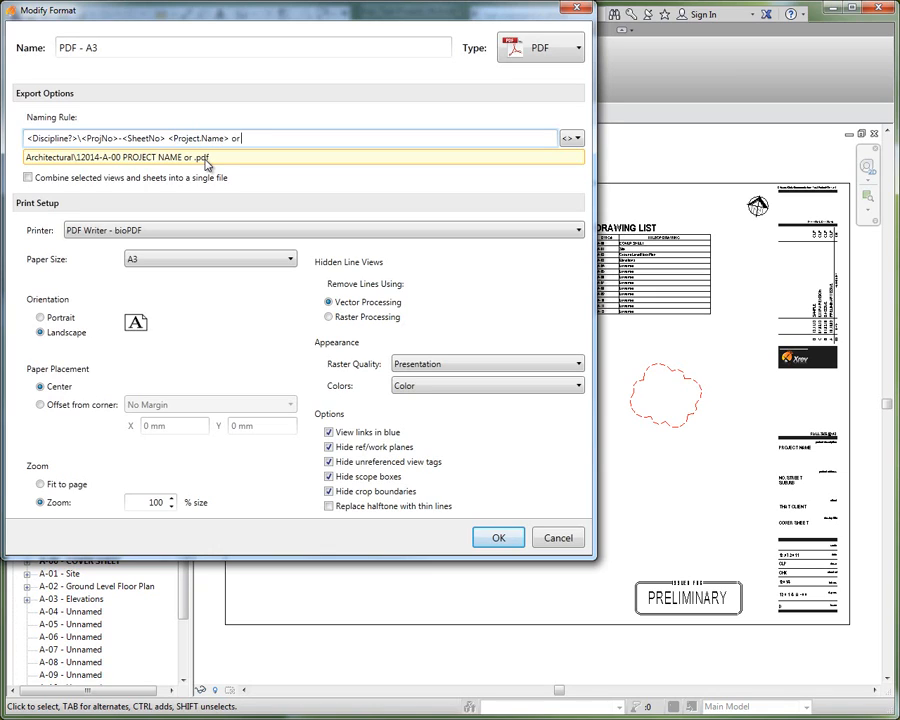
{"action": "type", "text": "<Sheet.Name>"}
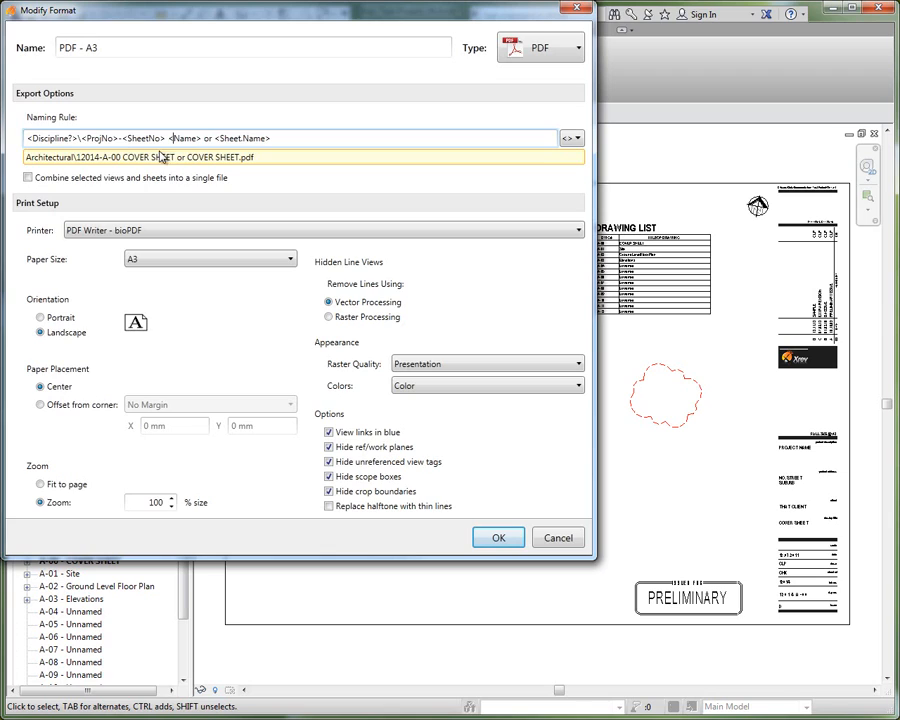
{"action": "mouse_move", "coordinate": [183, 157]}
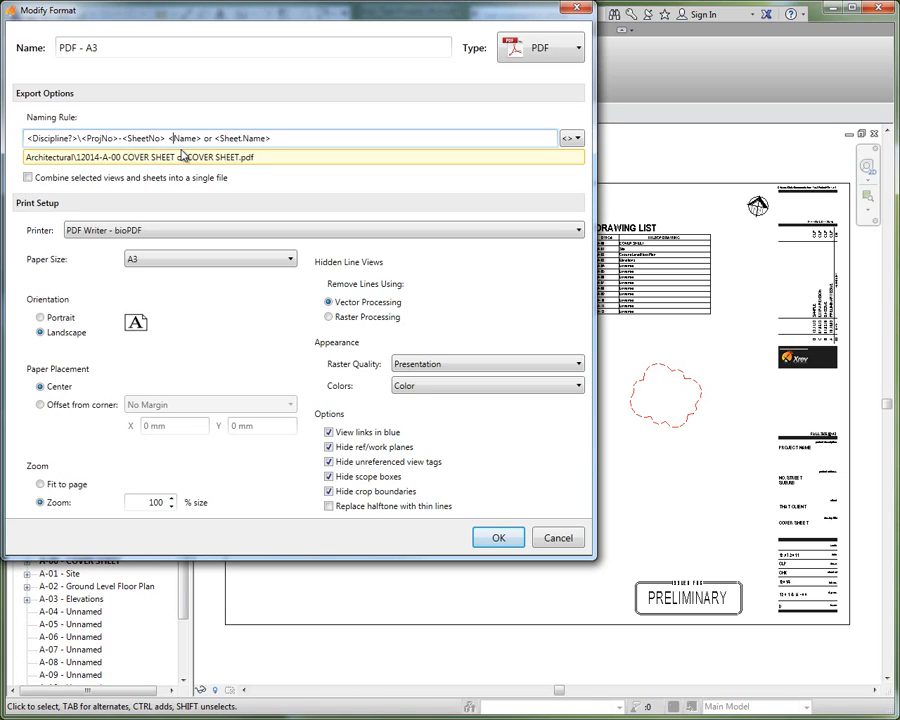